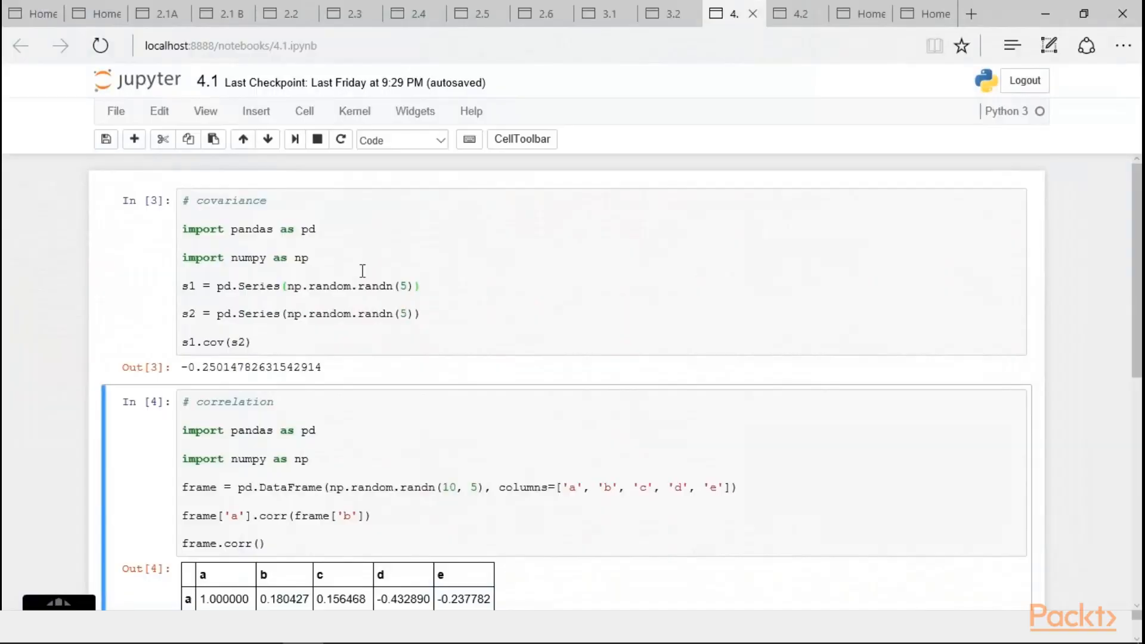
pyautogui.moveTo(328, 270)
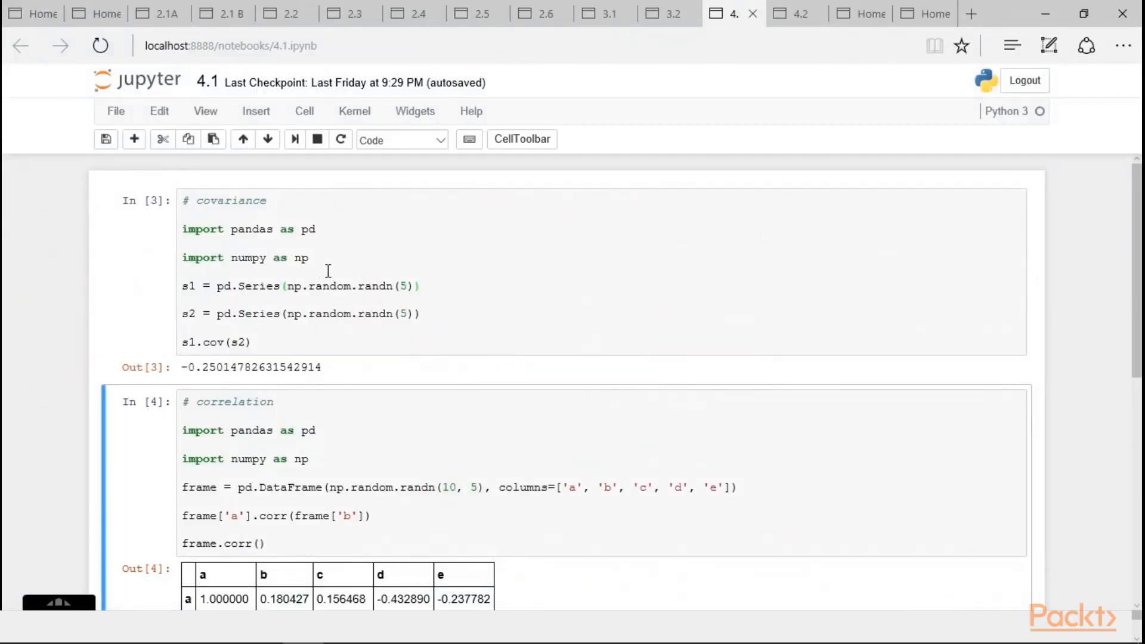
pyautogui.moveTo(223, 239)
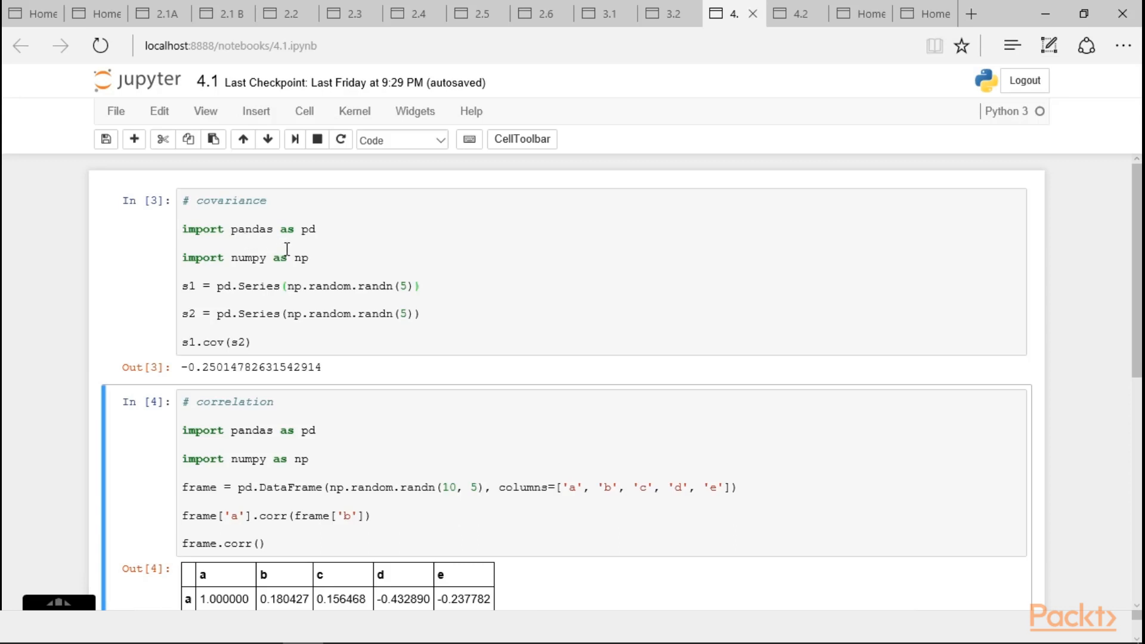
pyautogui.moveTo(273, 270)
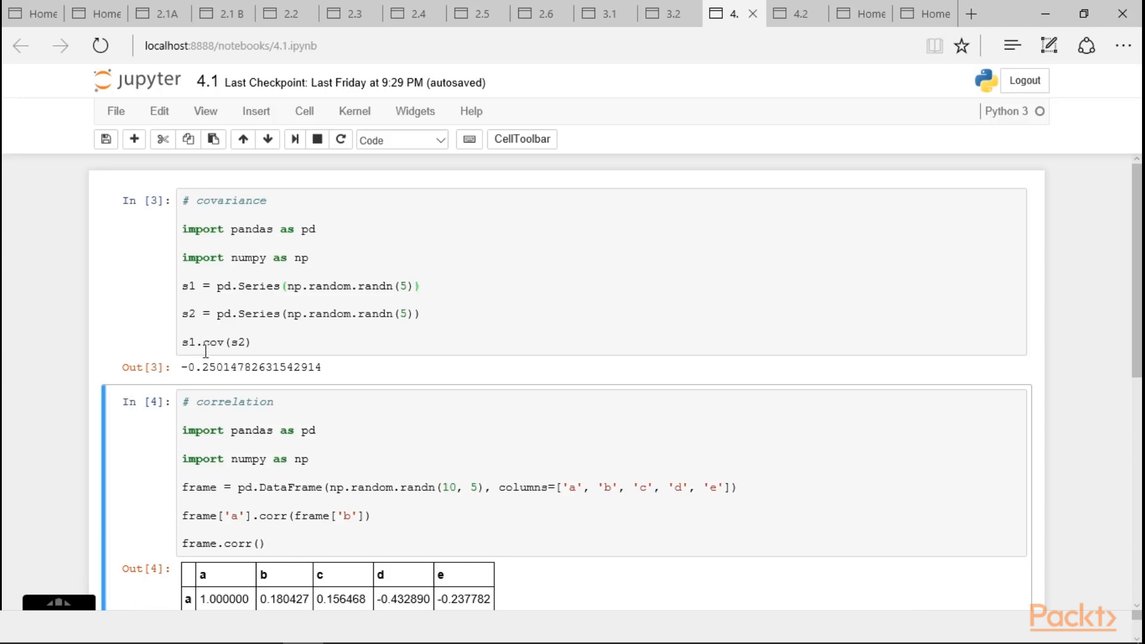
pyautogui.moveTo(235, 350)
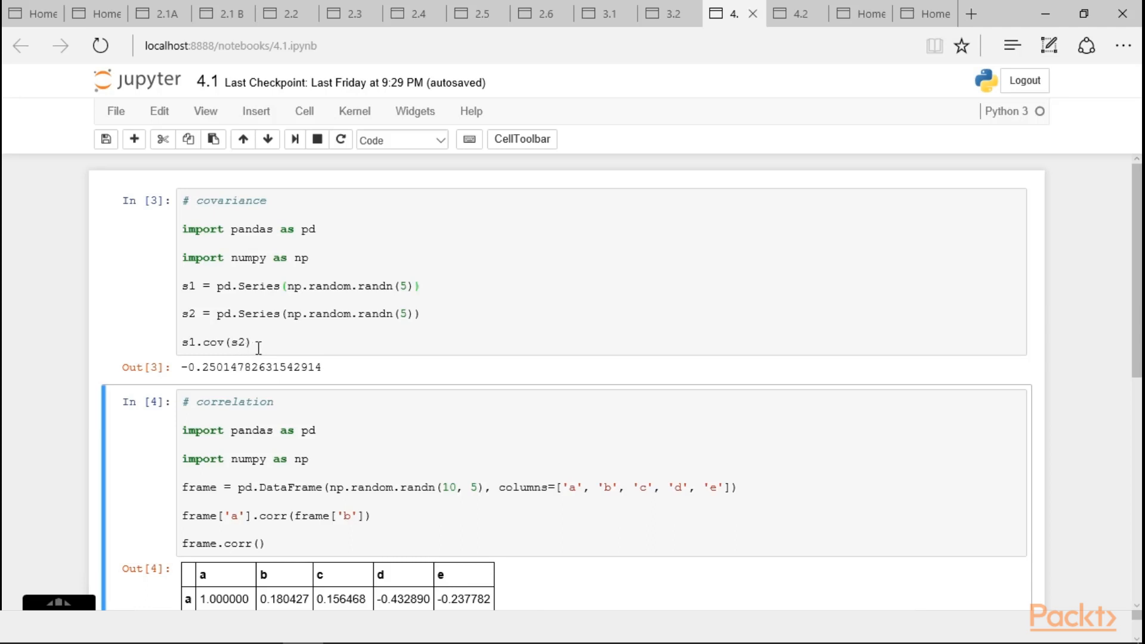
pyautogui.moveTo(191, 375)
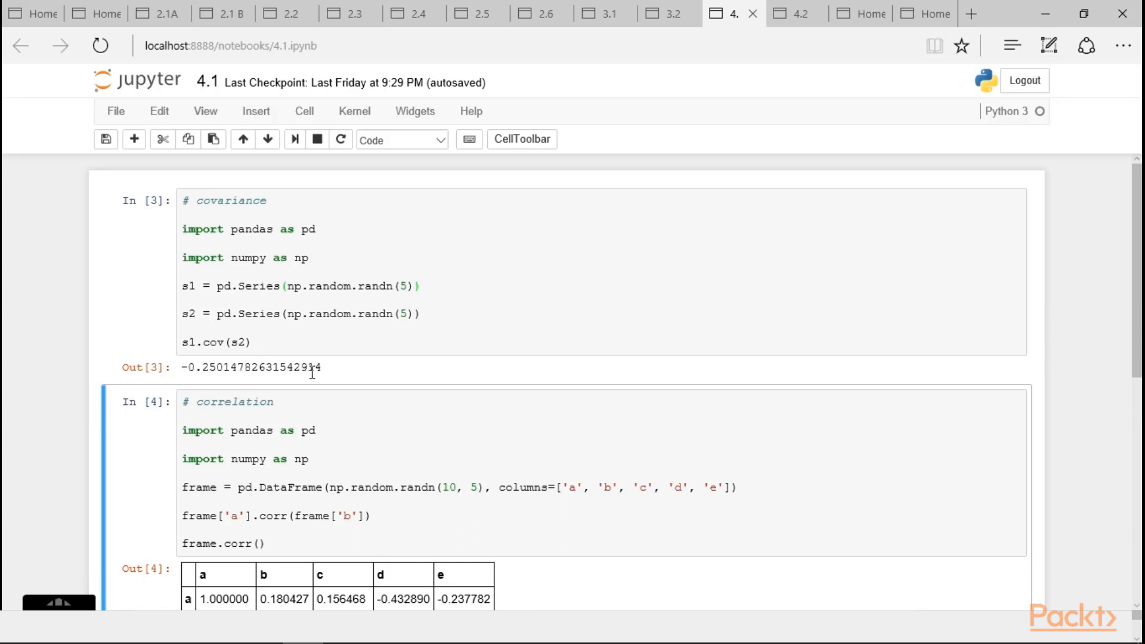
pyautogui.moveTo(313, 372)
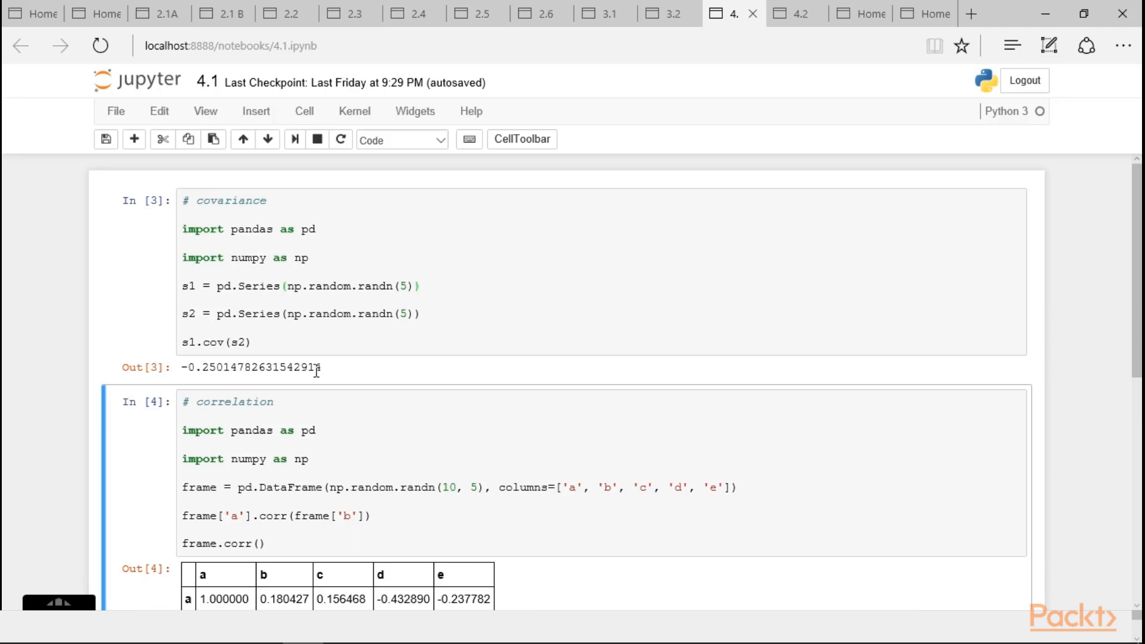
pyautogui.scroll(-3)
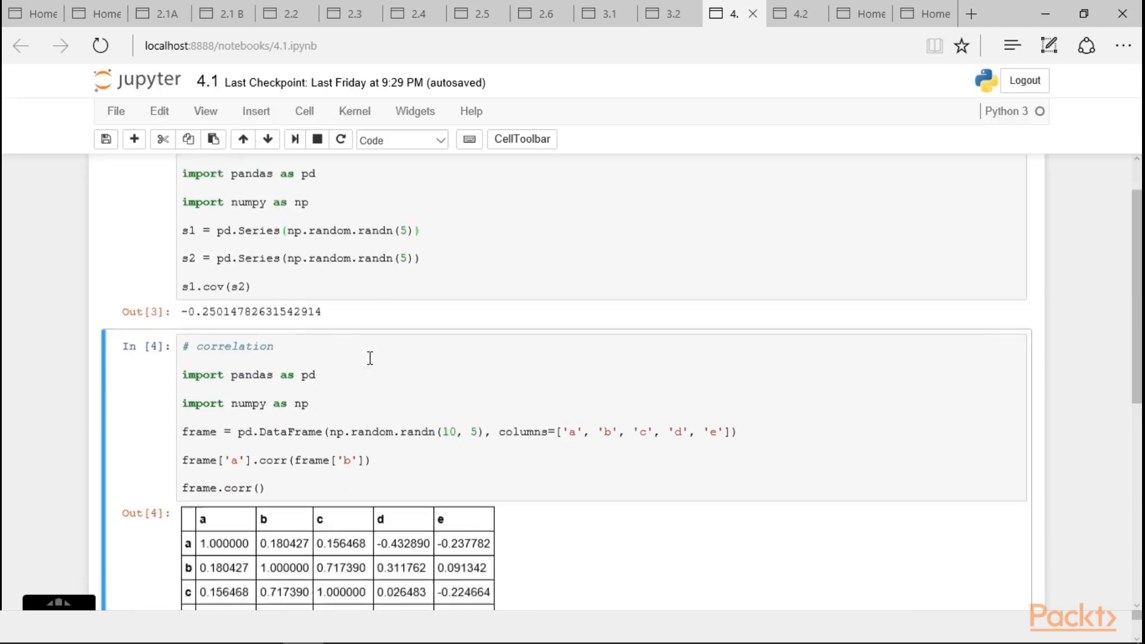
pyautogui.scroll(-3)
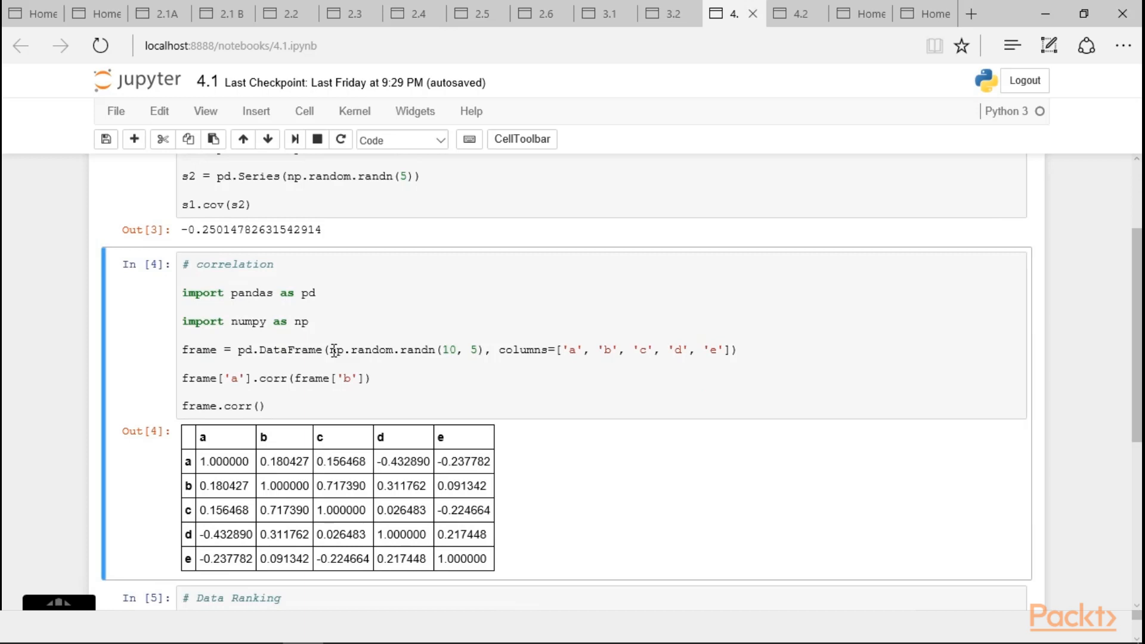
pyautogui.moveTo(255, 305)
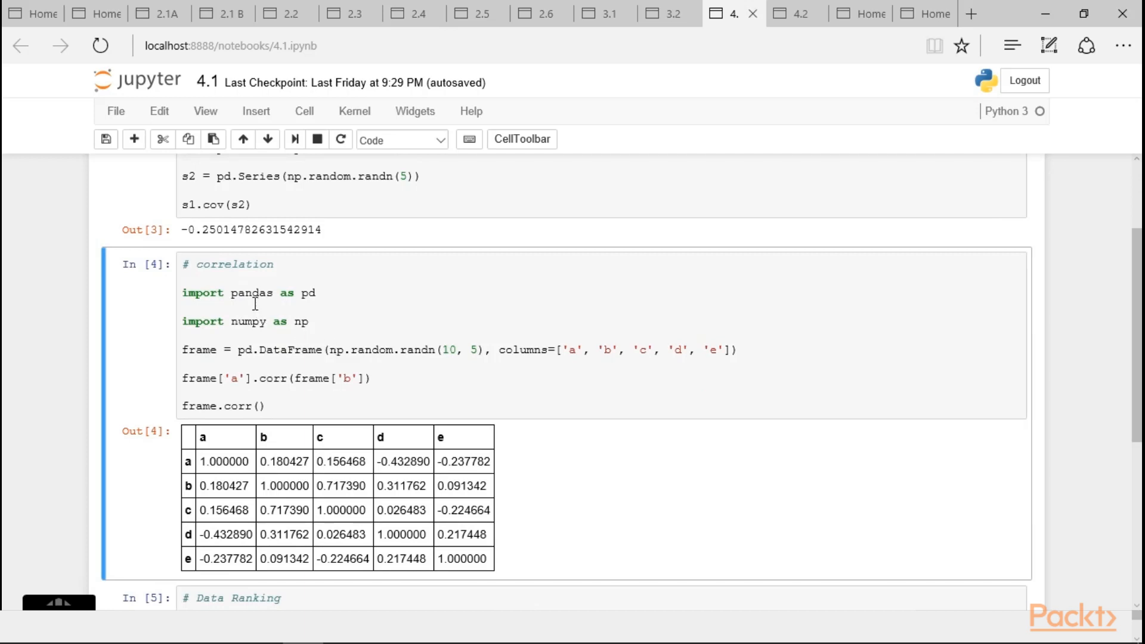
pyautogui.moveTo(243, 329)
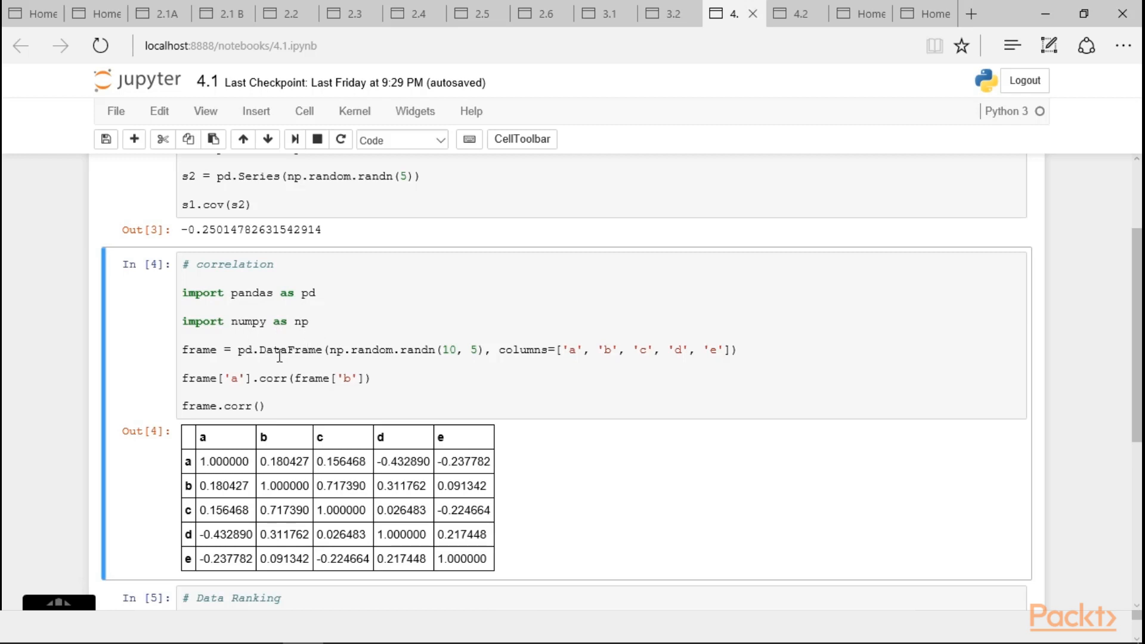
pyautogui.moveTo(215, 362)
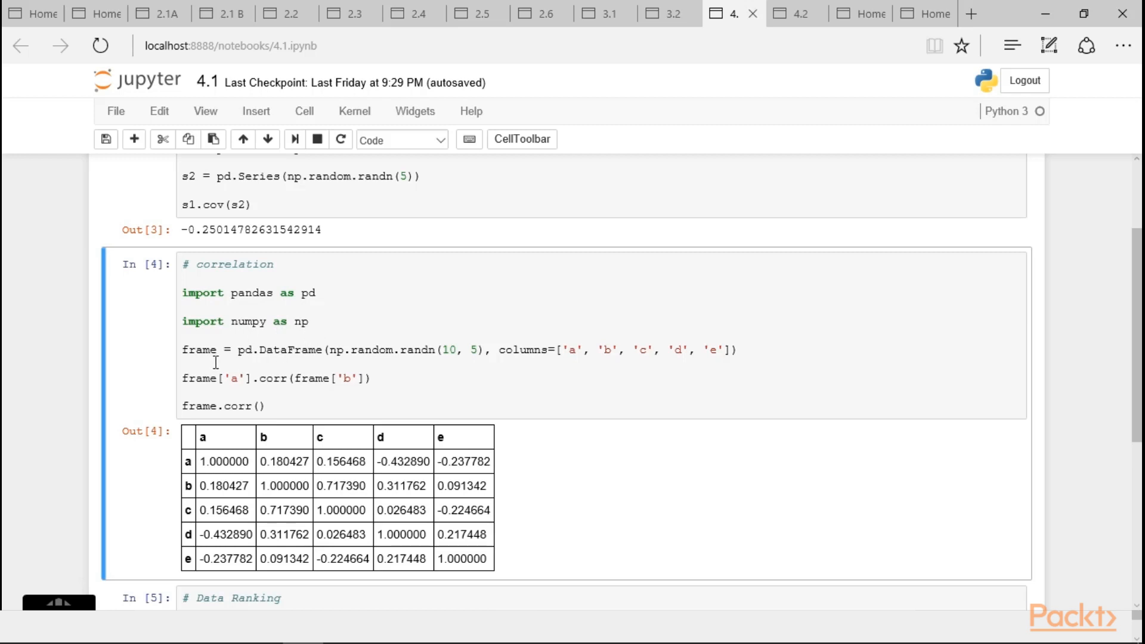
pyautogui.moveTo(337, 365)
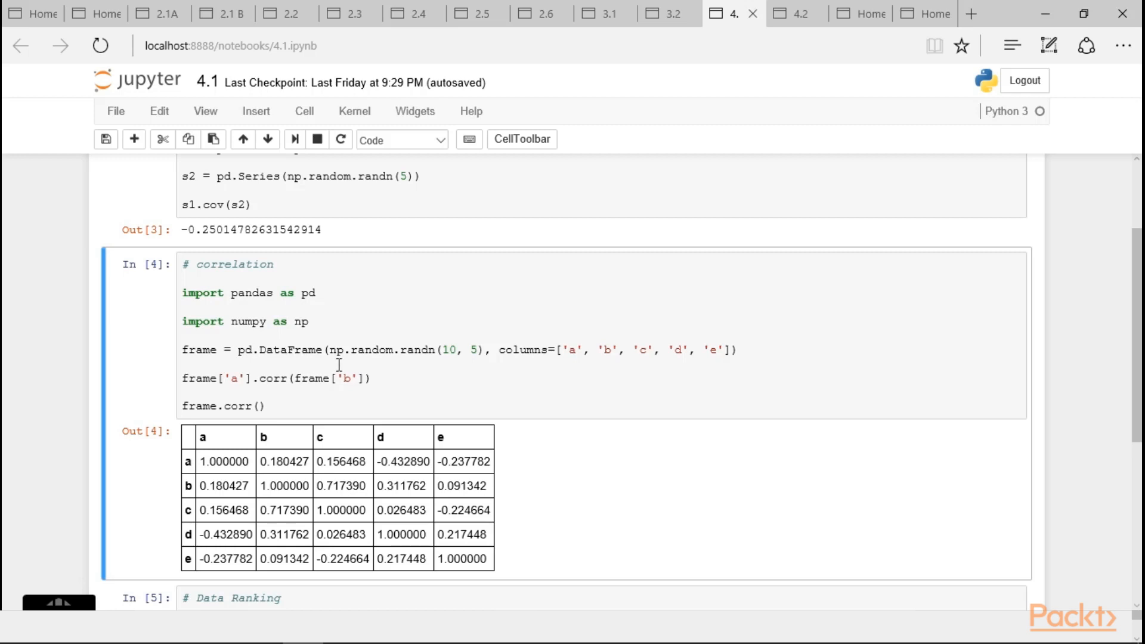
pyautogui.moveTo(345, 371)
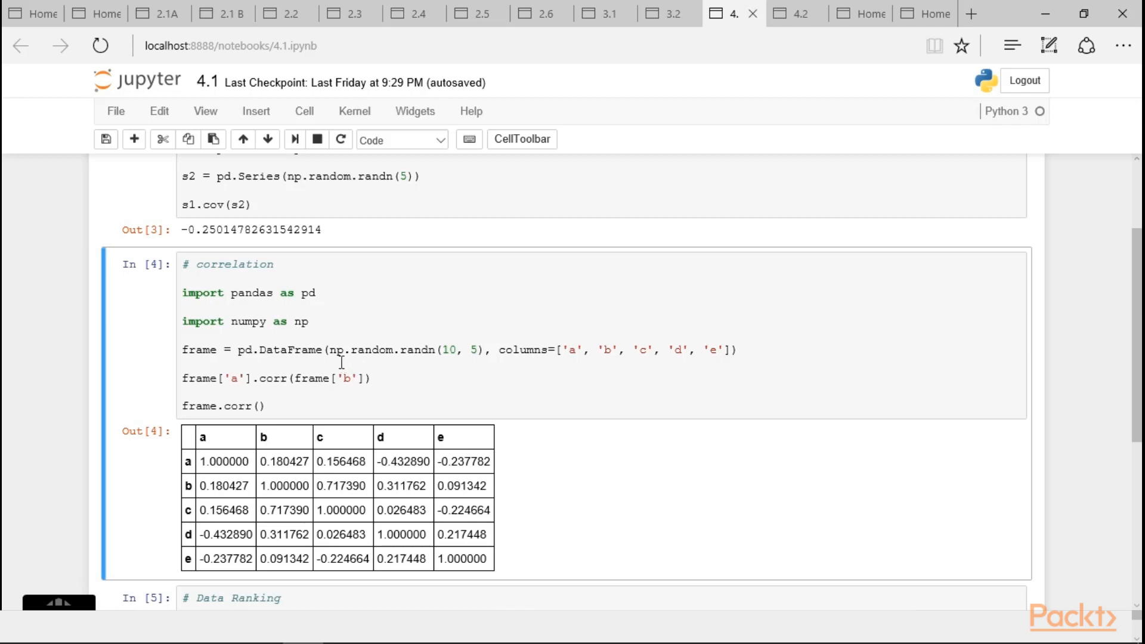
pyautogui.moveTo(515, 378)
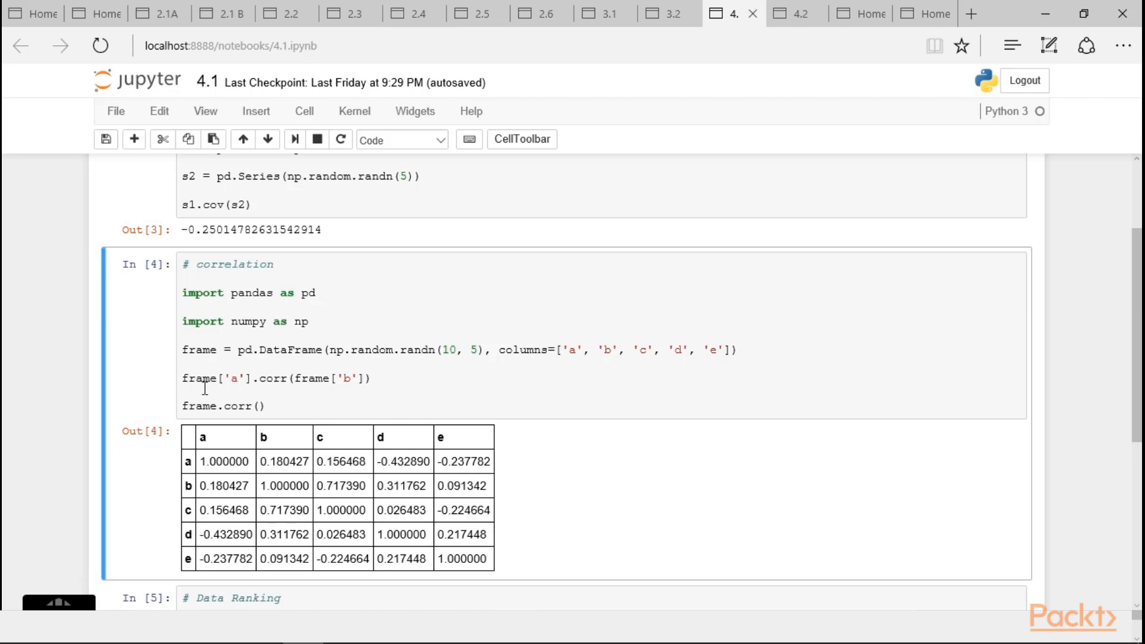
pyautogui.moveTo(364, 395)
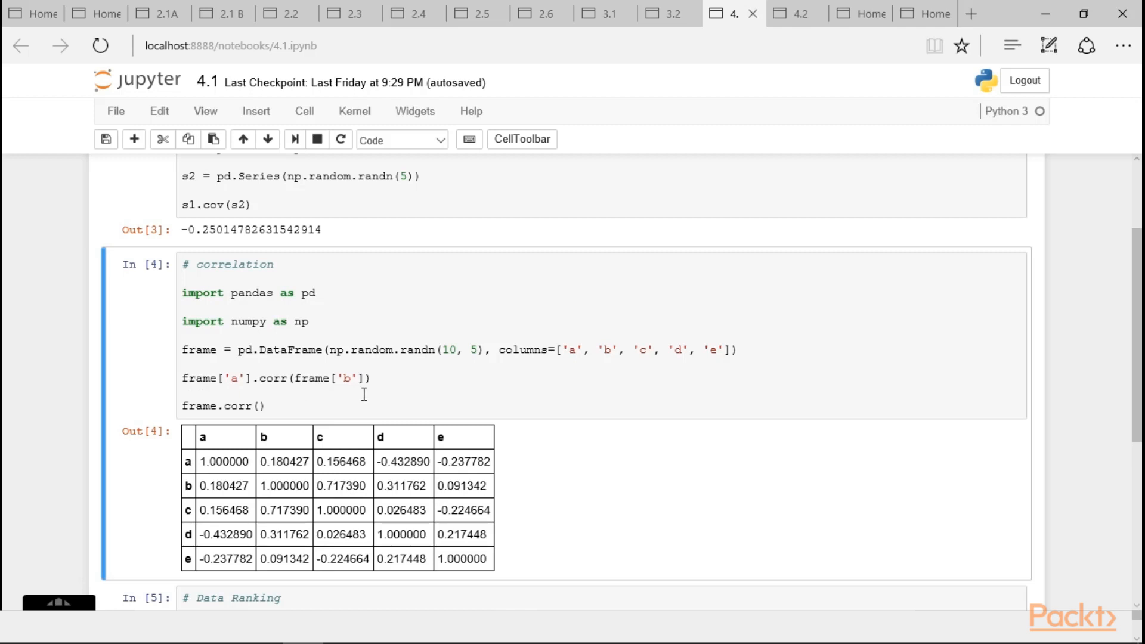
pyautogui.moveTo(279, 414)
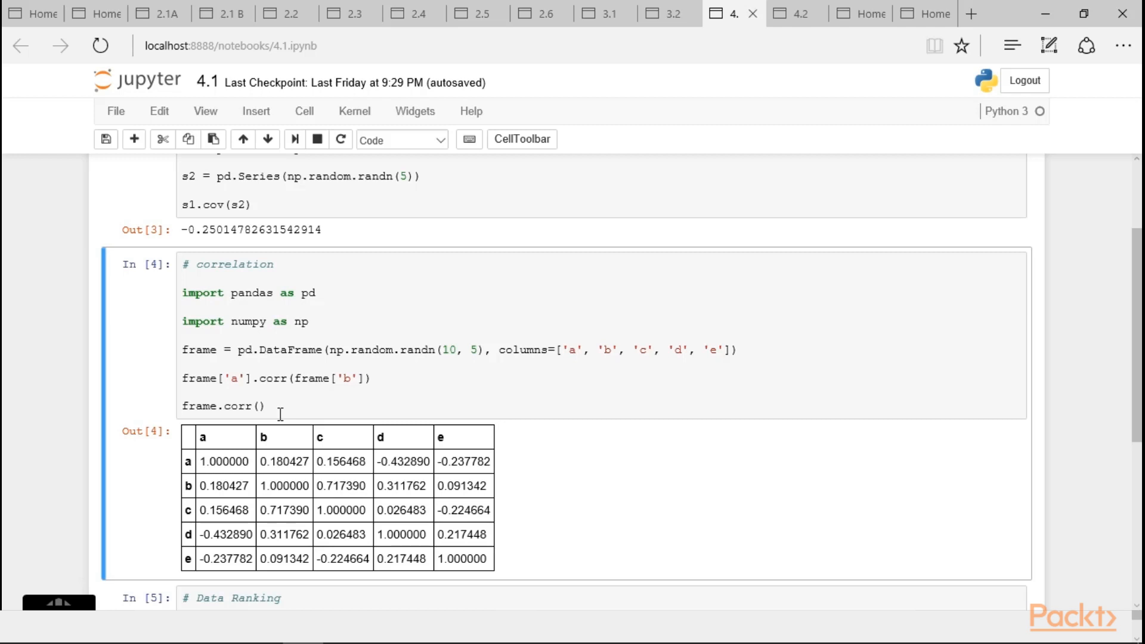
pyautogui.scroll(-3)
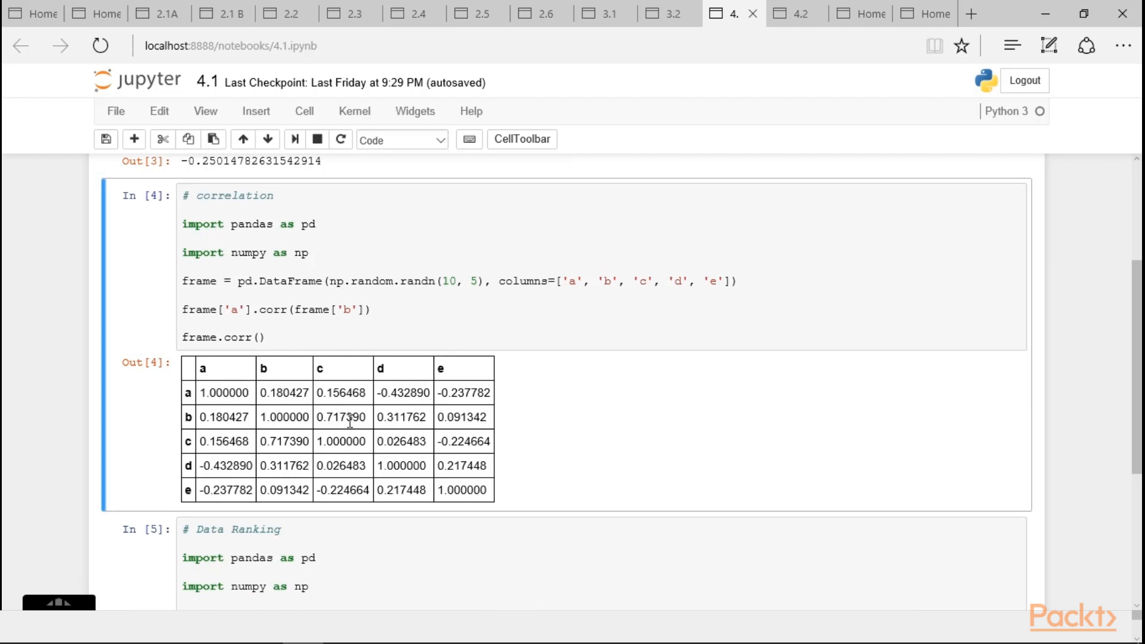
pyautogui.scroll(-3)
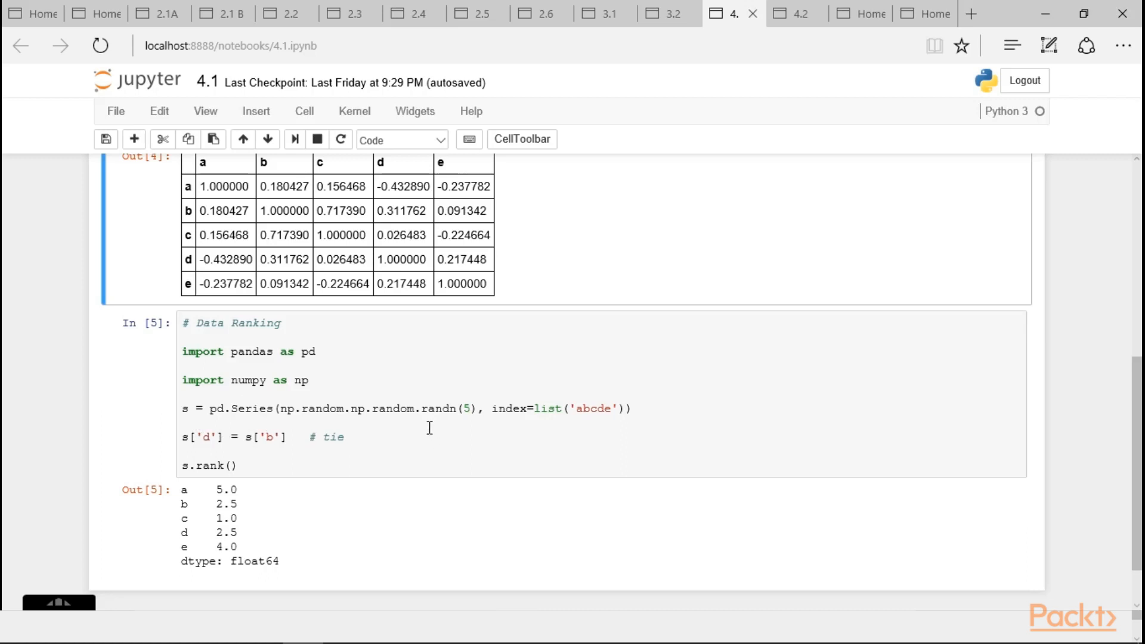
pyautogui.moveTo(343, 449)
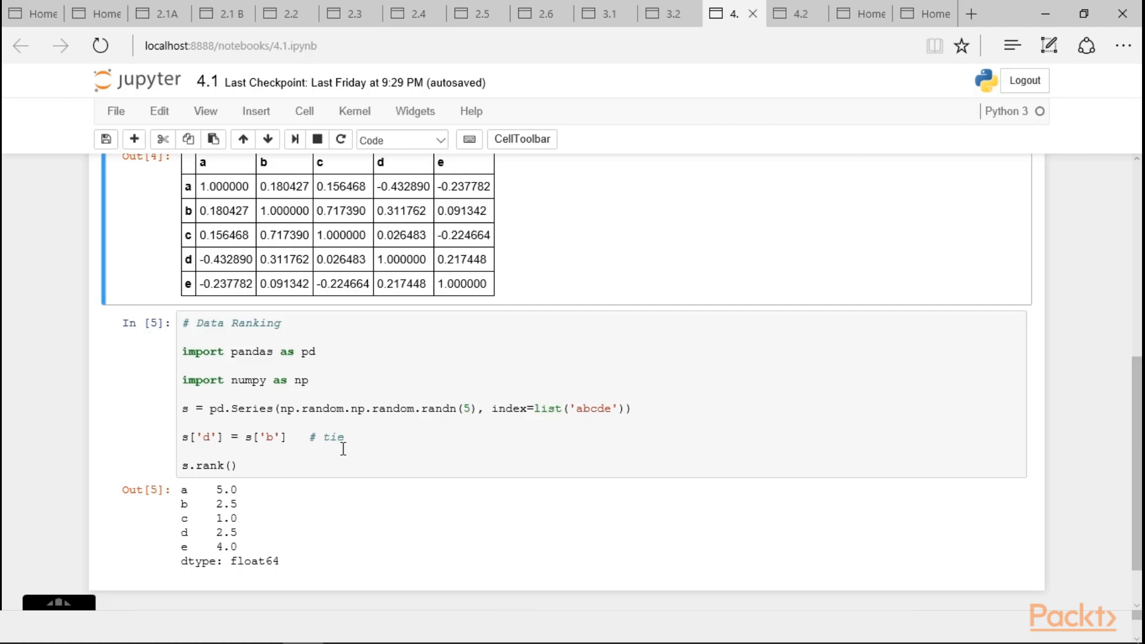
pyautogui.moveTo(248, 488)
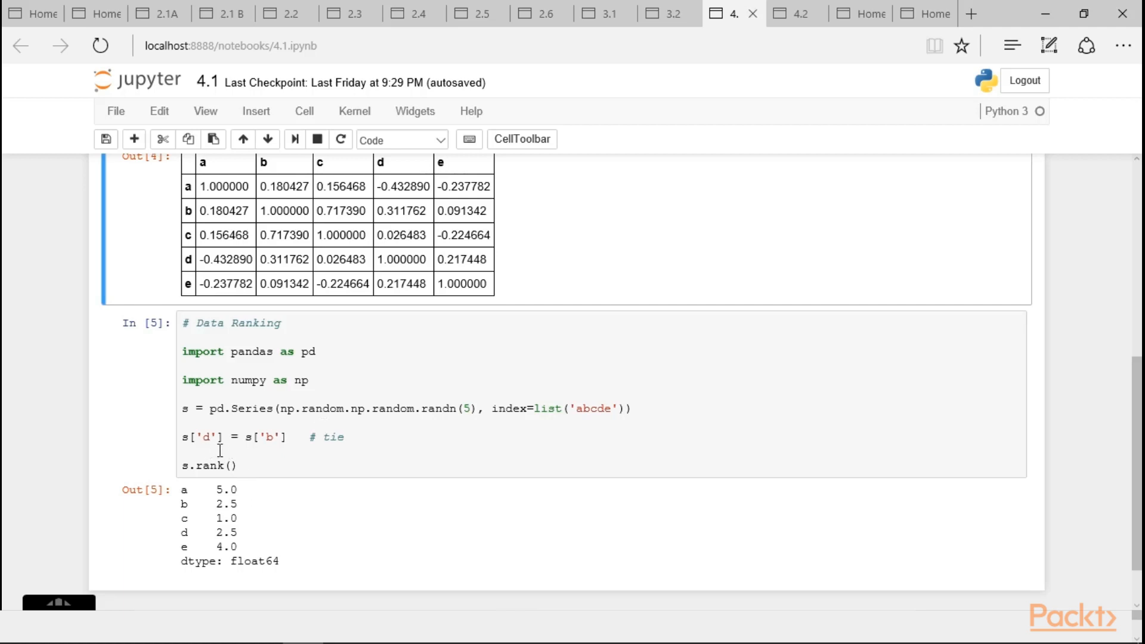
pyautogui.moveTo(248, 494)
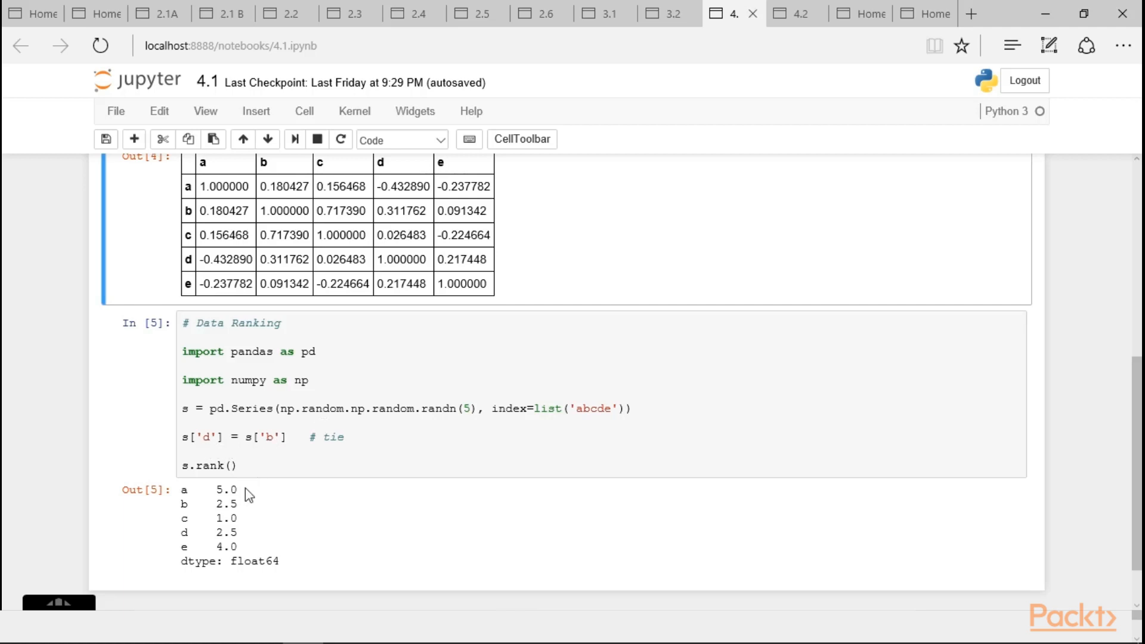
pyautogui.moveTo(200, 525)
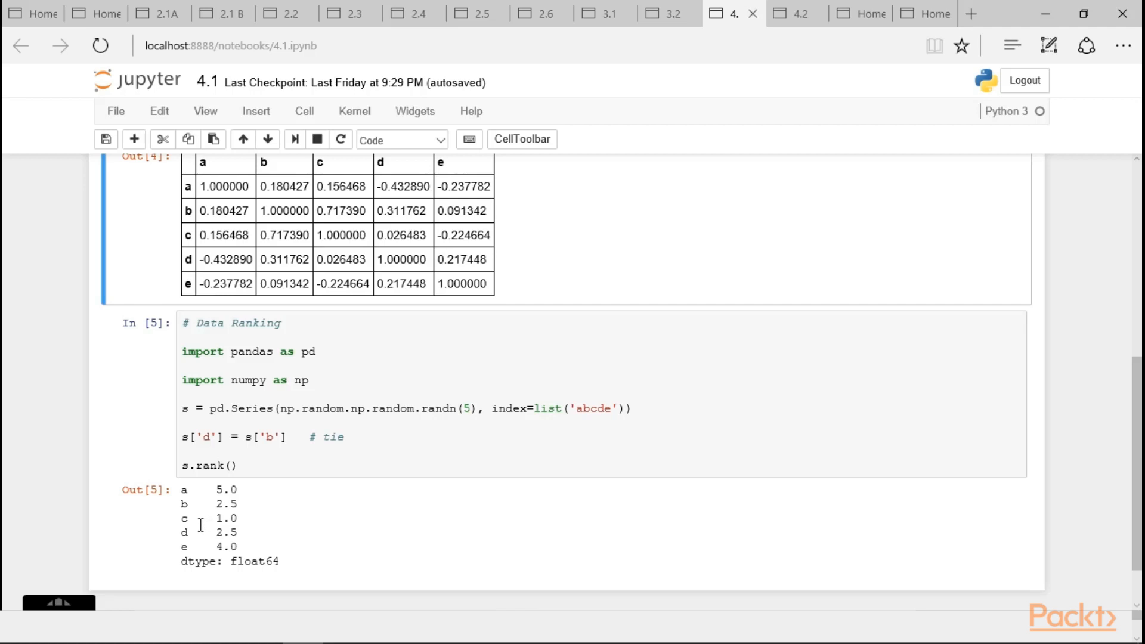
pyautogui.moveTo(240, 509)
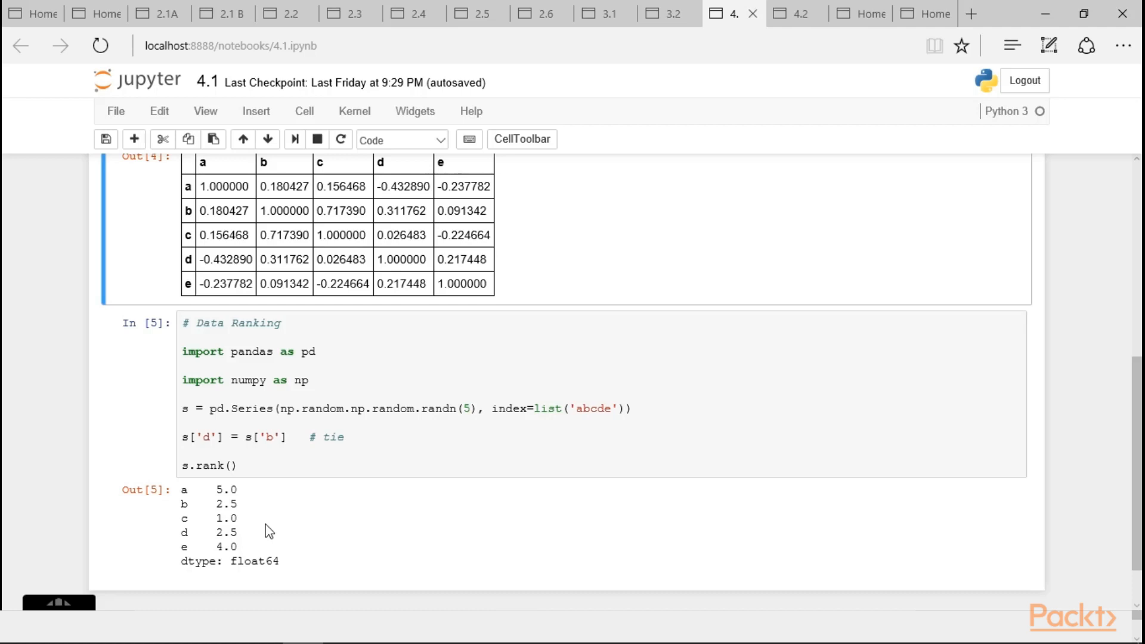
pyautogui.moveTo(412, 593)
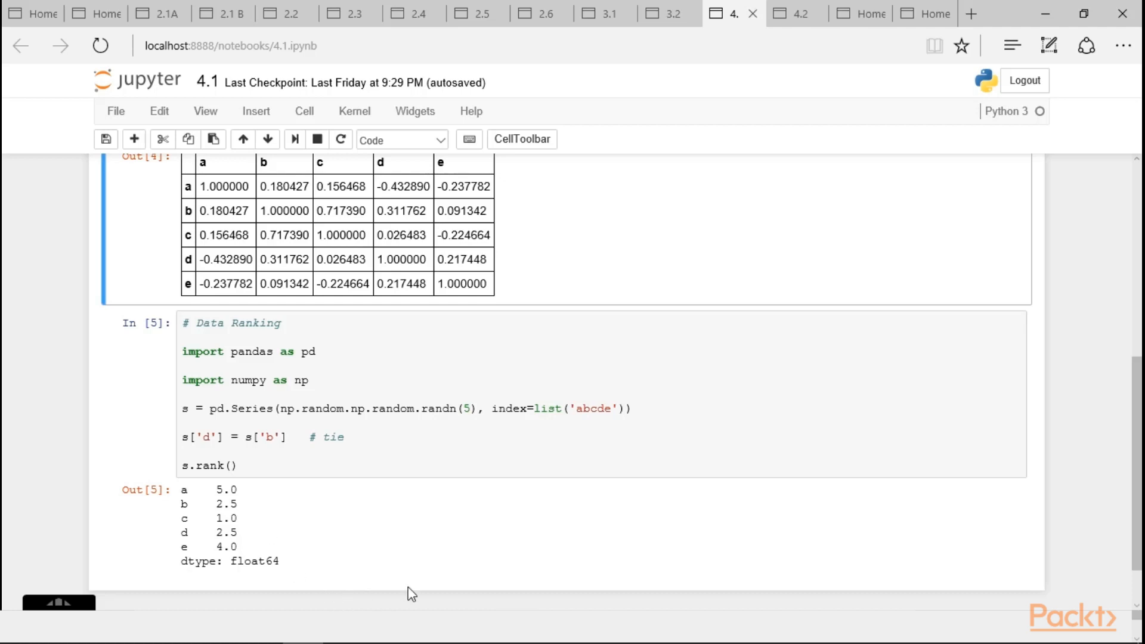
pyautogui.moveTo(445, 604)
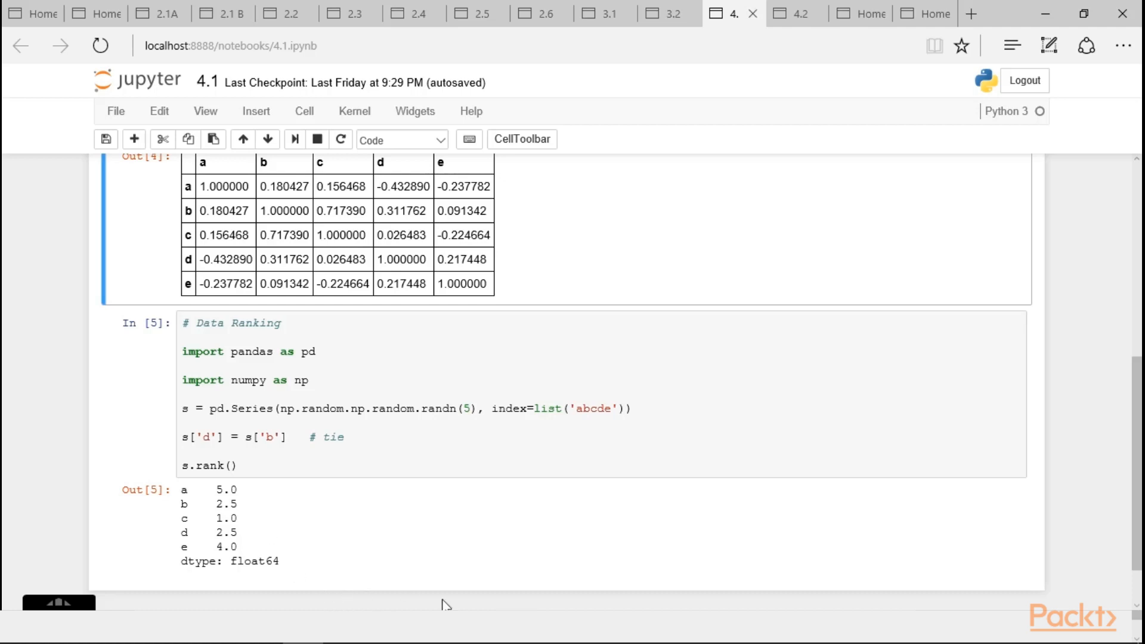